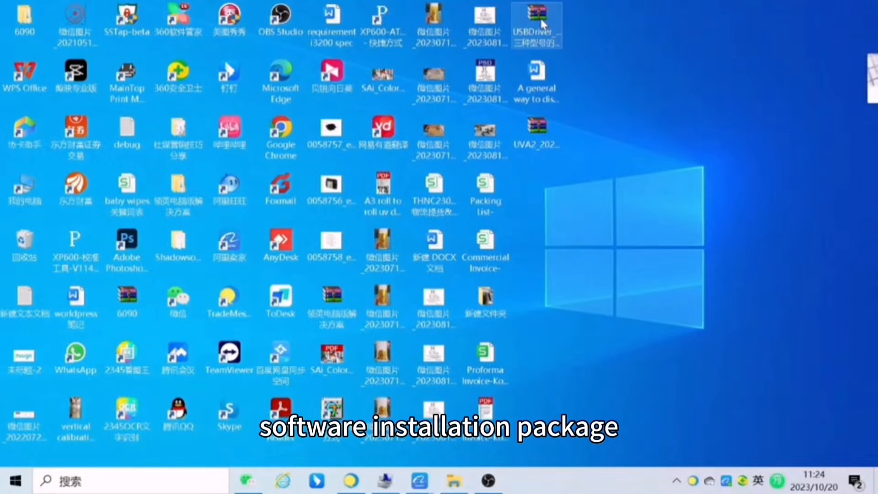
# Extract the USBDriver archive to its own desktop folder, then bring up options for the second package.
pyautogui.rightClick(536, 24)
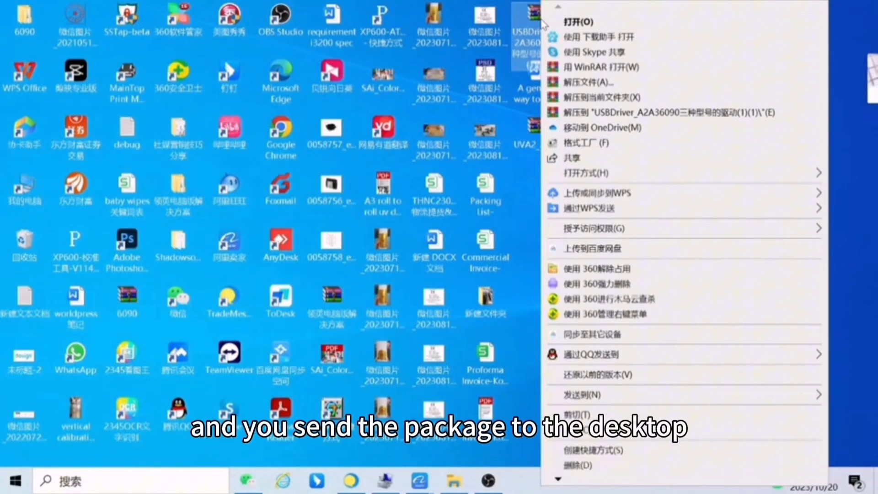
pyautogui.moveTo(640, 209)
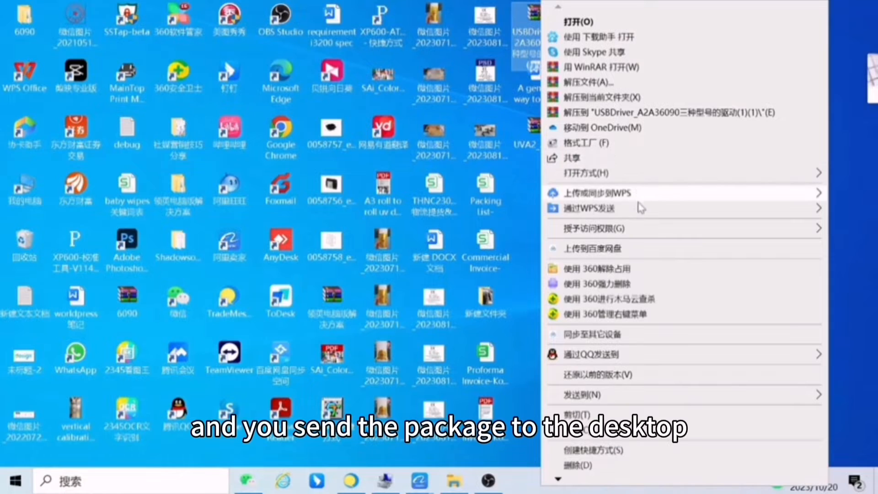
pyautogui.moveTo(694, 218)
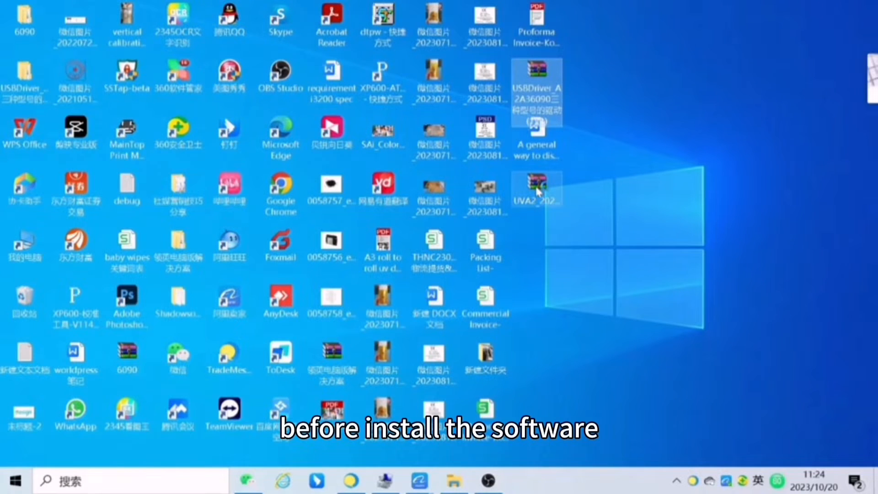
pyautogui.rightClick(536, 187)
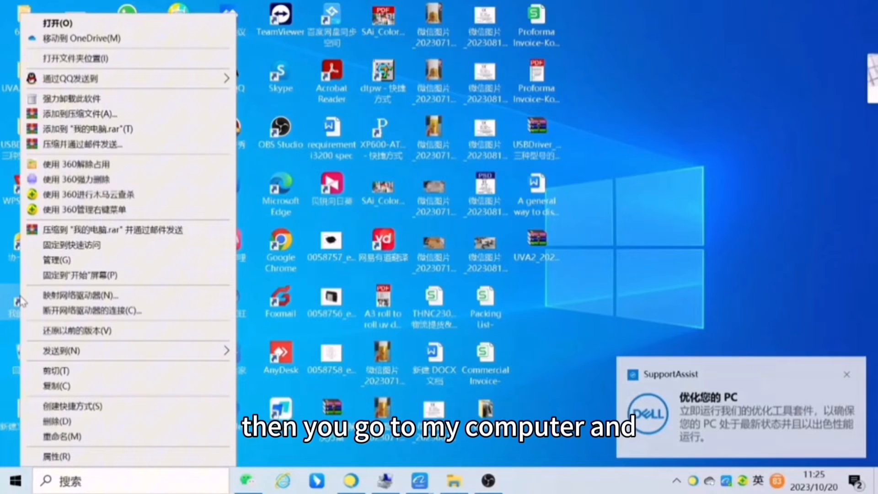
pyautogui.moveTo(79, 260)
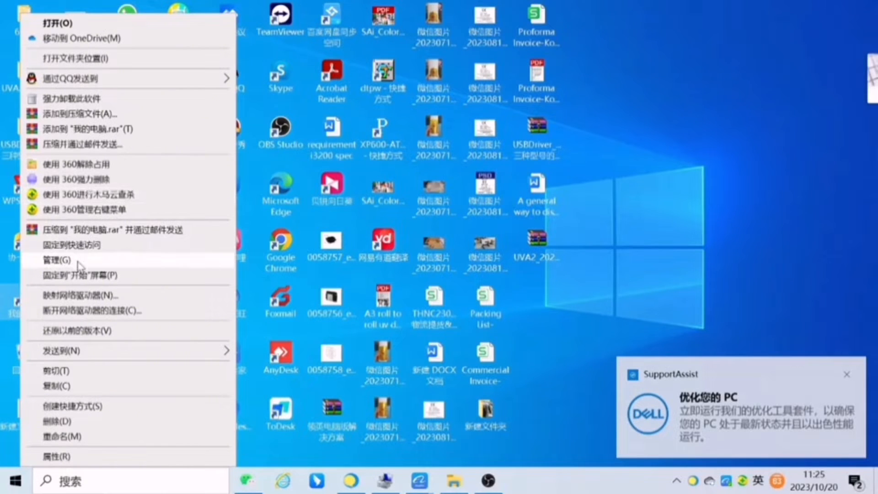
# Launch Computer Management from the This PC context menu's Manage entry.
pyautogui.click(58, 260)
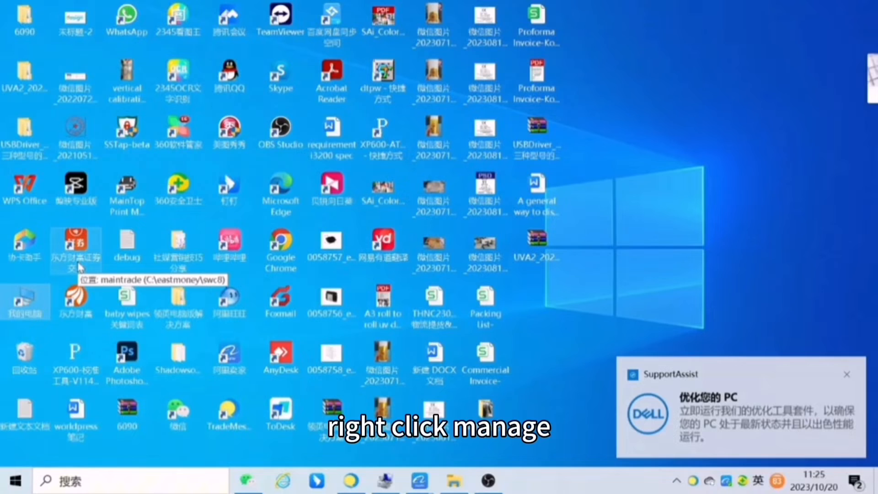
pyautogui.click(846, 374)
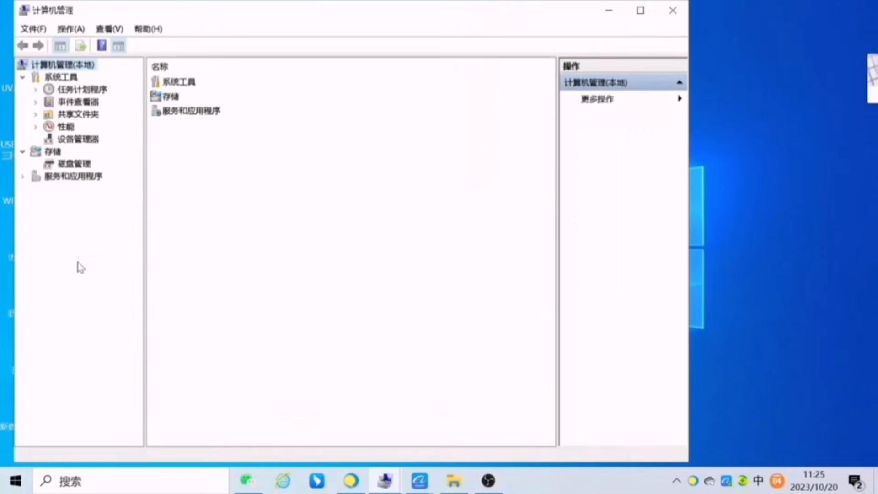
pyautogui.moveTo(74, 144)
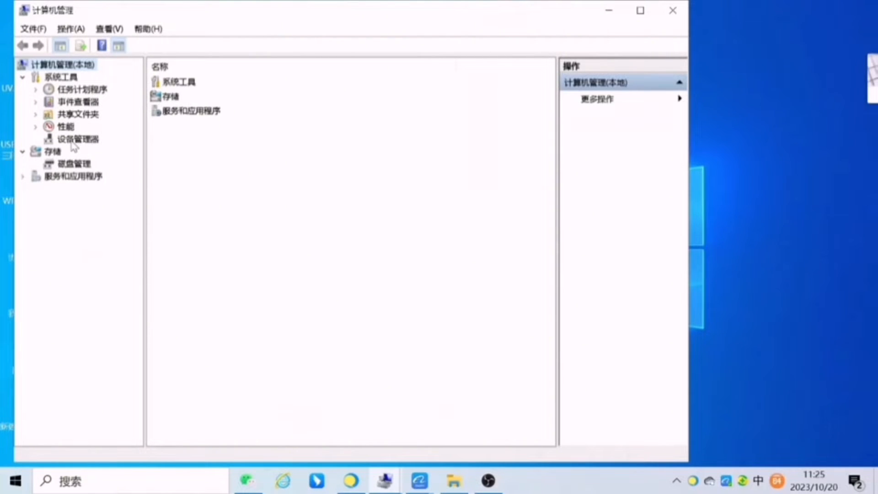
# Show Device Manager and expand the 通用串行总线控制器 (USB controllers) category.
pyautogui.click(77, 138)
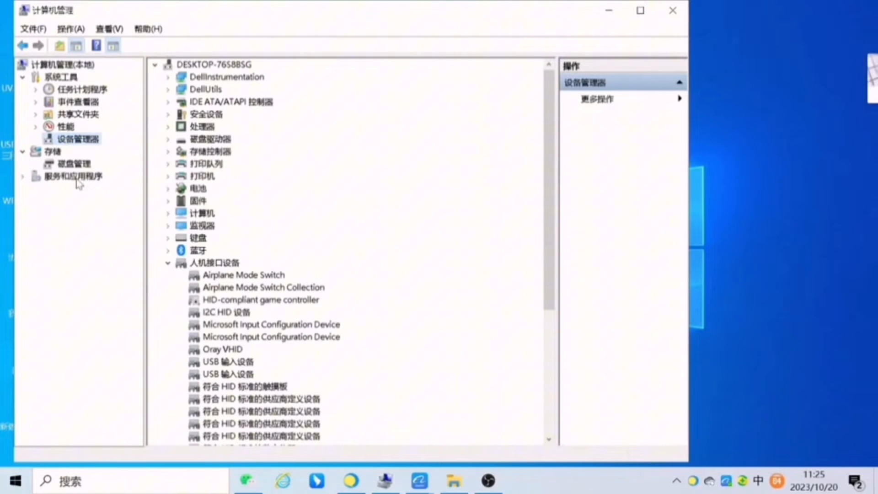
pyautogui.moveTo(545, 217)
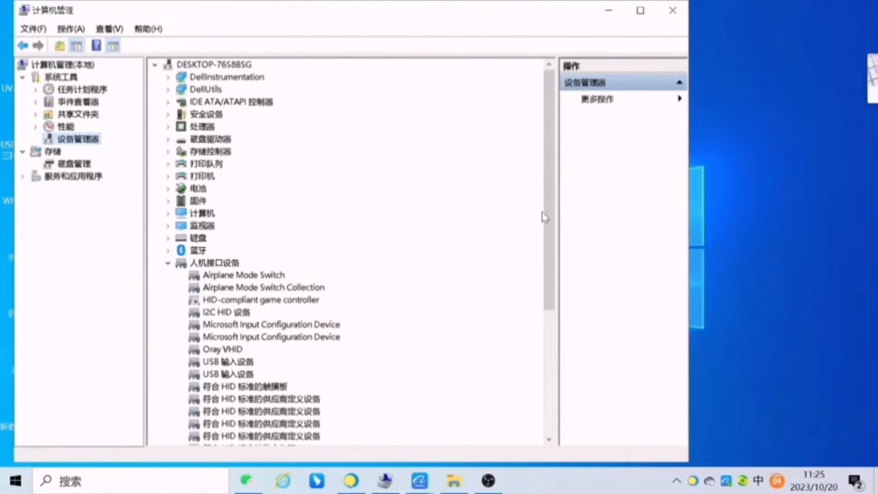
pyautogui.scroll(-3)
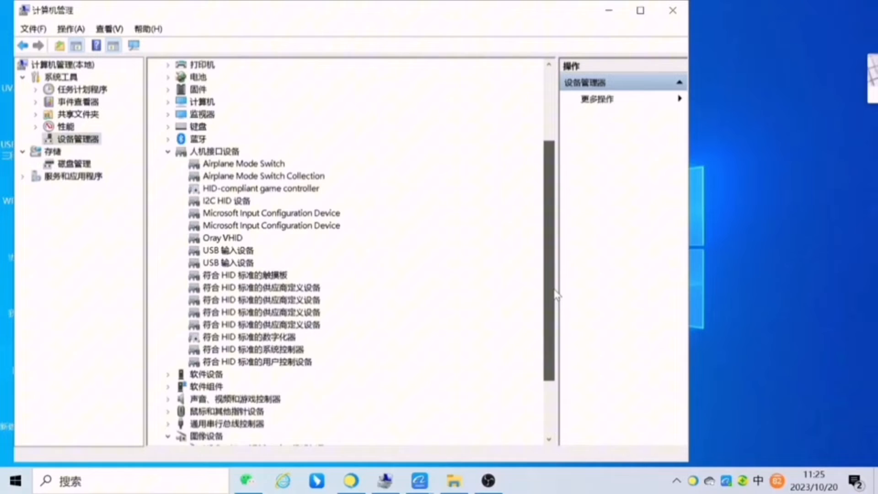
pyautogui.scroll(-3)
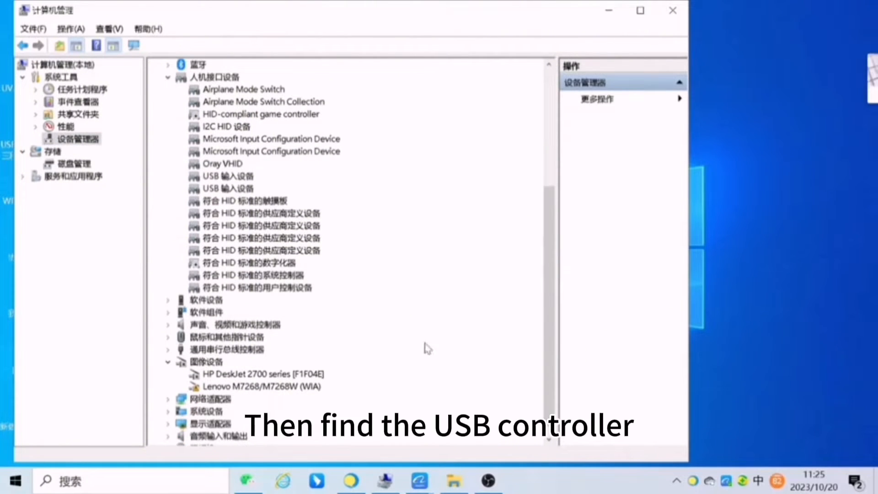
pyautogui.click(168, 350)
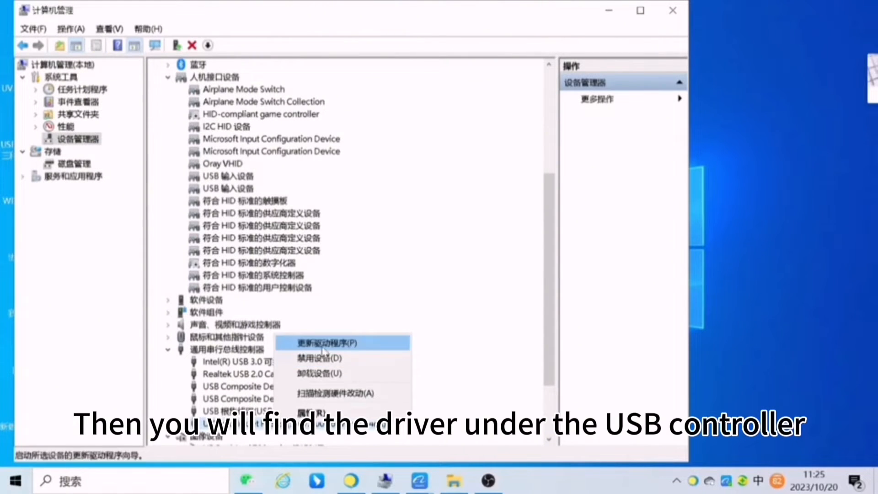
# Update the UV ColorInkJet FV3.20 driver with automatic search, confirming the best driver is already installed.
pyautogui.click(317, 342)
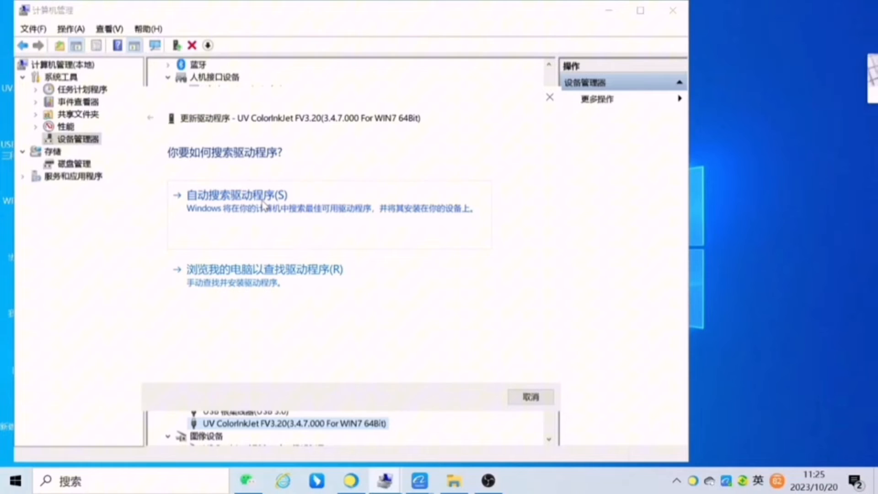
pyautogui.click(237, 195)
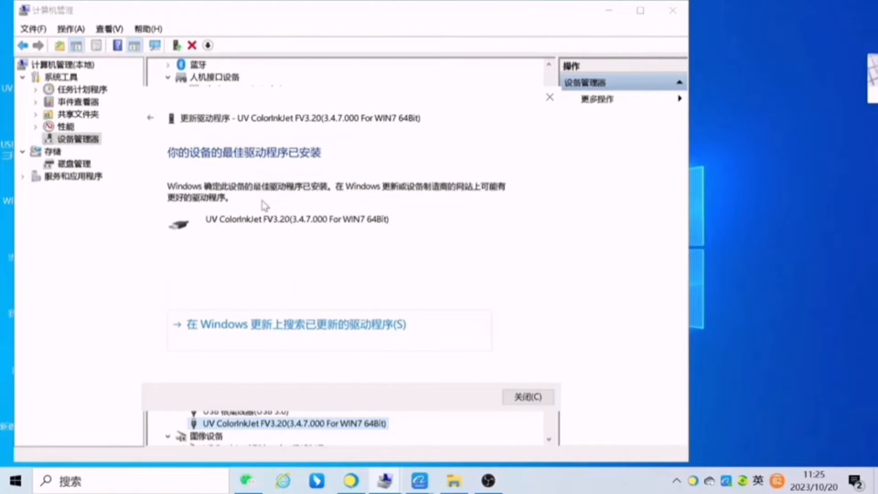
pyautogui.moveTo(226, 198)
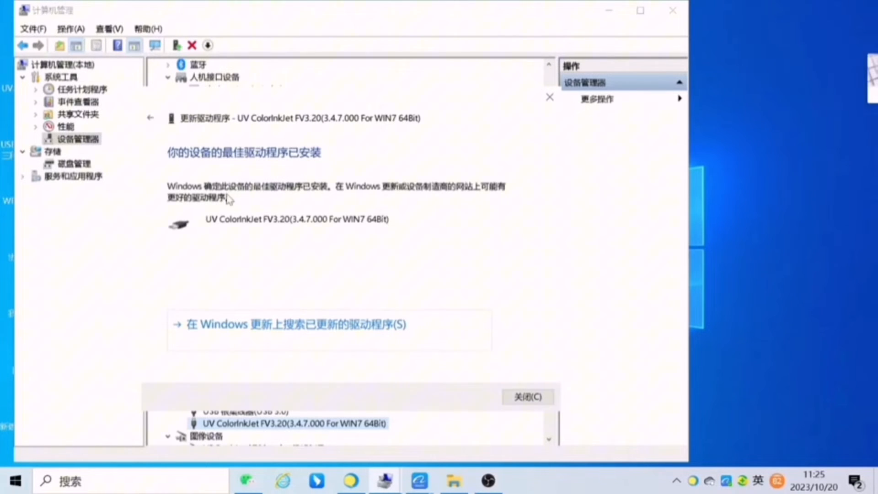
pyautogui.moveTo(374, 204)
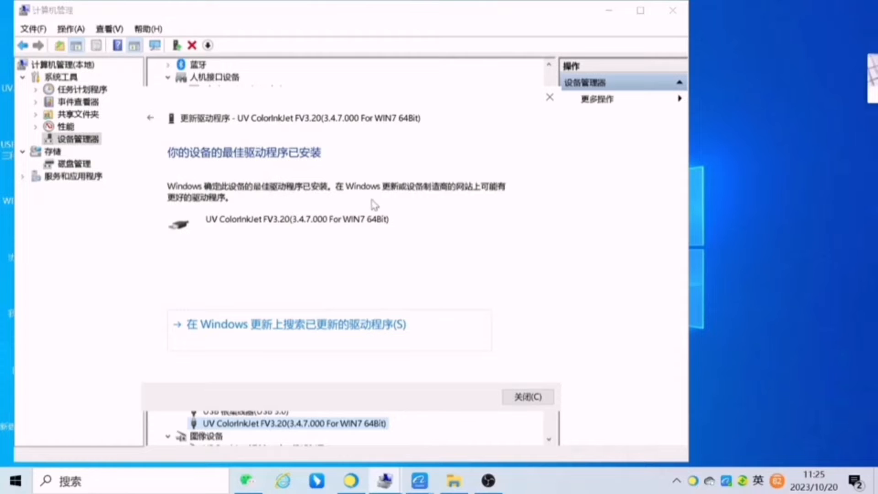
pyautogui.moveTo(284, 240)
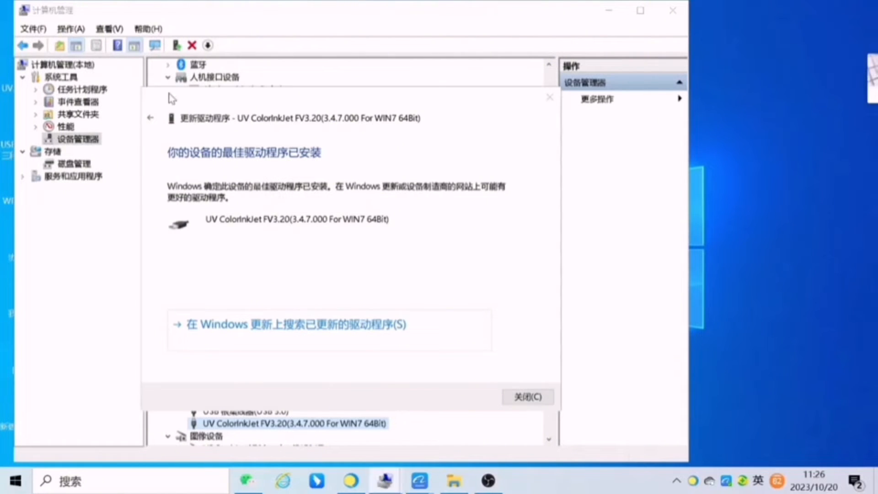
pyautogui.click(527, 396)
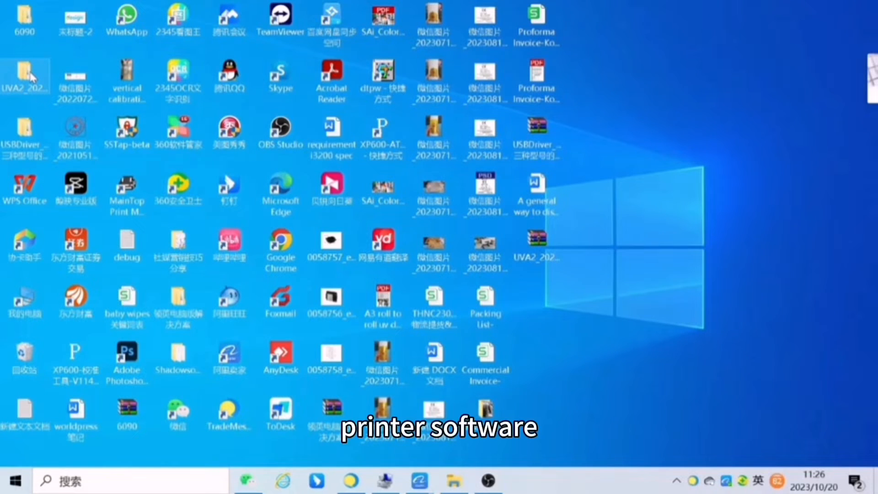
# Browse into the UVA2_20200913Varnish folder and bring up actions for A3_2HCWVarnishe.exe.
pyautogui.click(24, 76)
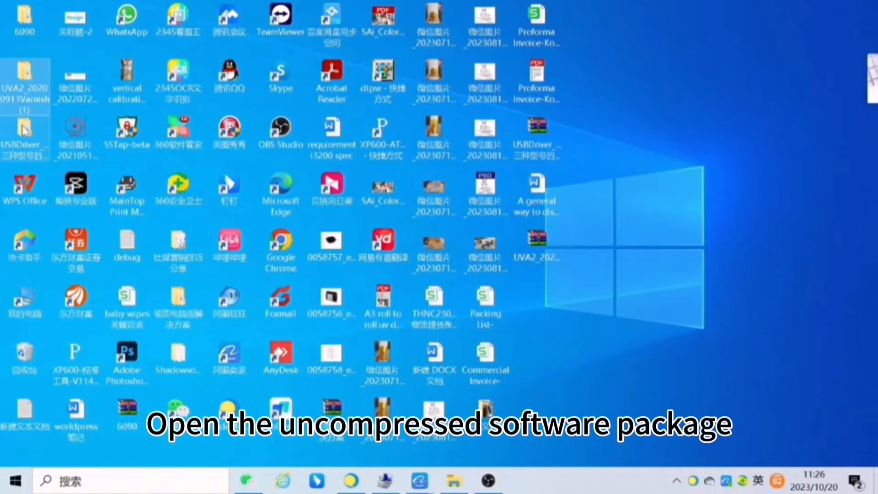
pyautogui.doubleClick(25, 78)
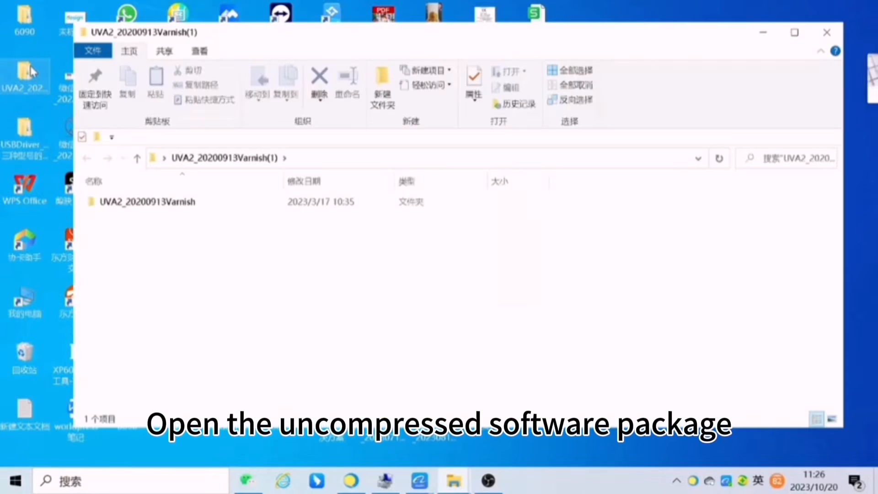
pyautogui.doubleClick(149, 201)
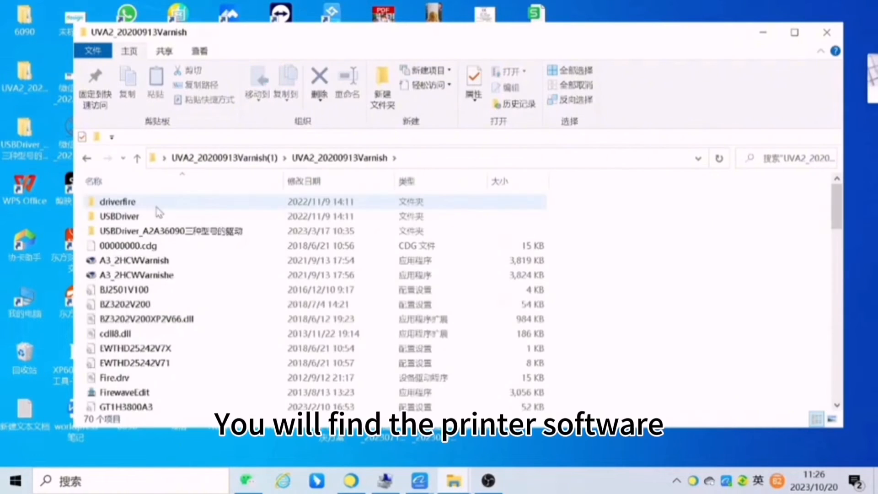
pyautogui.moveTo(135, 275)
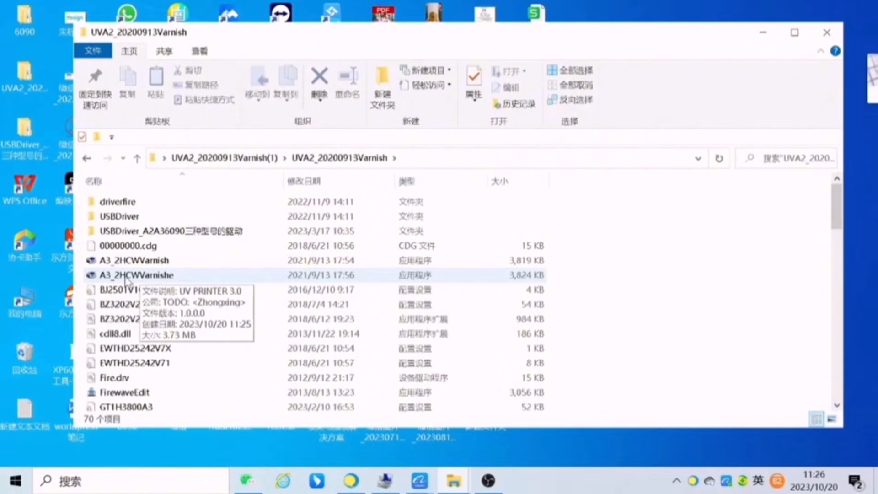
pyautogui.click(135, 275)
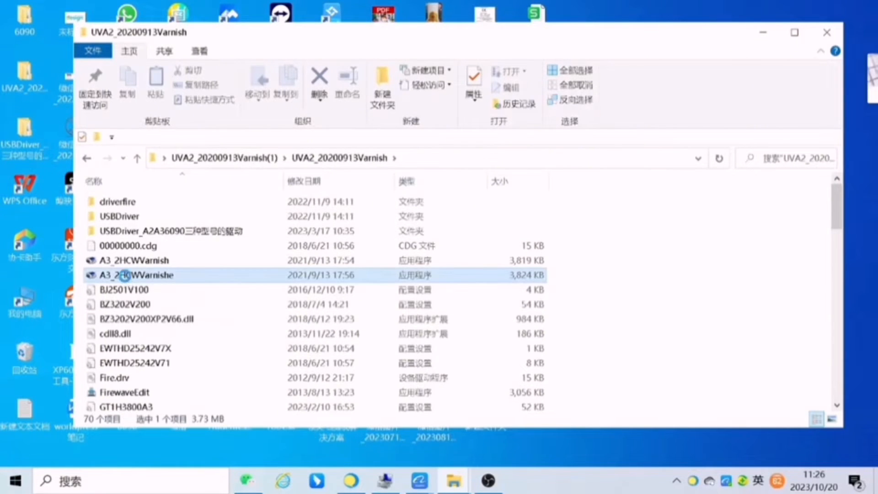
pyautogui.rightClick(134, 275)
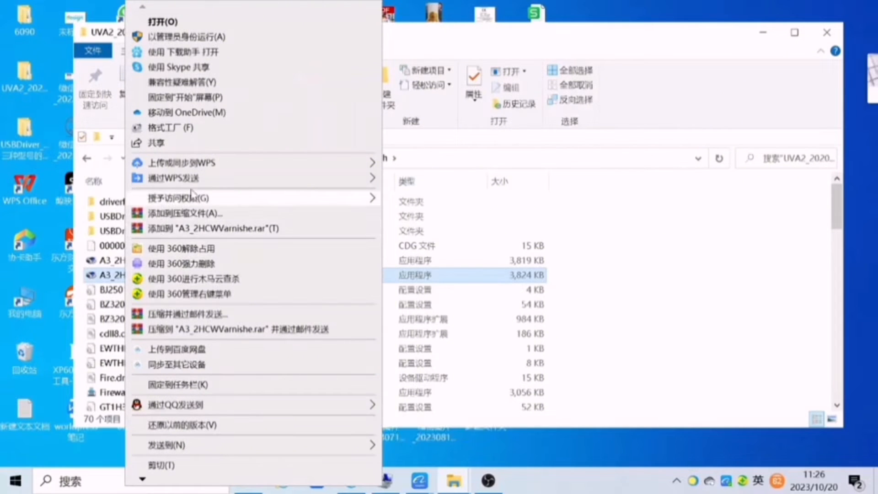
pyautogui.moveTo(208, 403)
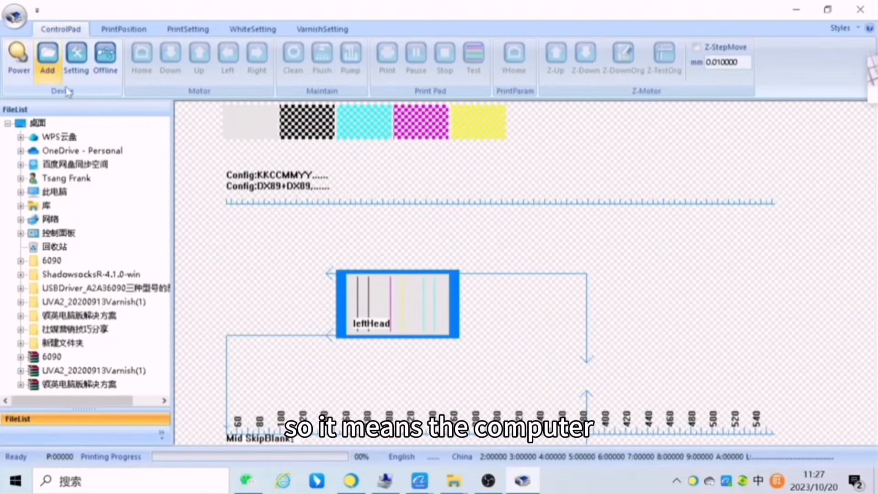
pyautogui.moveTo(171, 103)
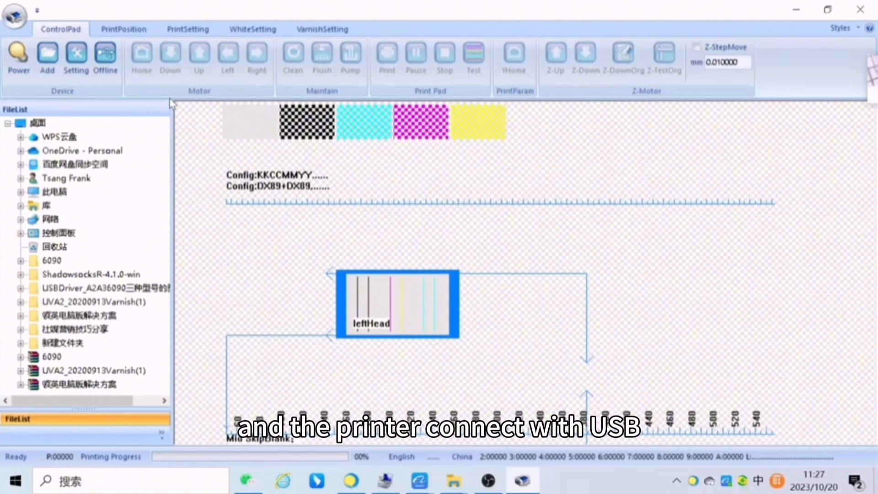
pyautogui.moveTo(104, 56)
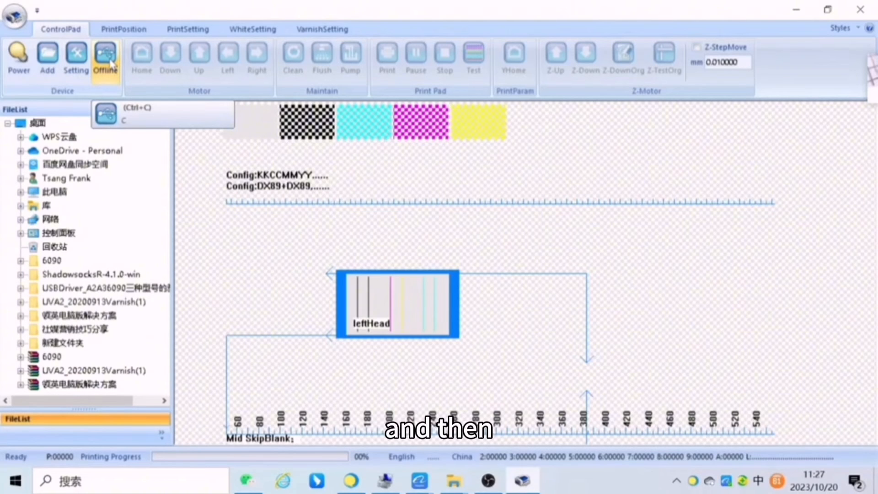
# Switch the printer from Offline to Online, then jog the carriage left twice and right once.
pyautogui.click(104, 56)
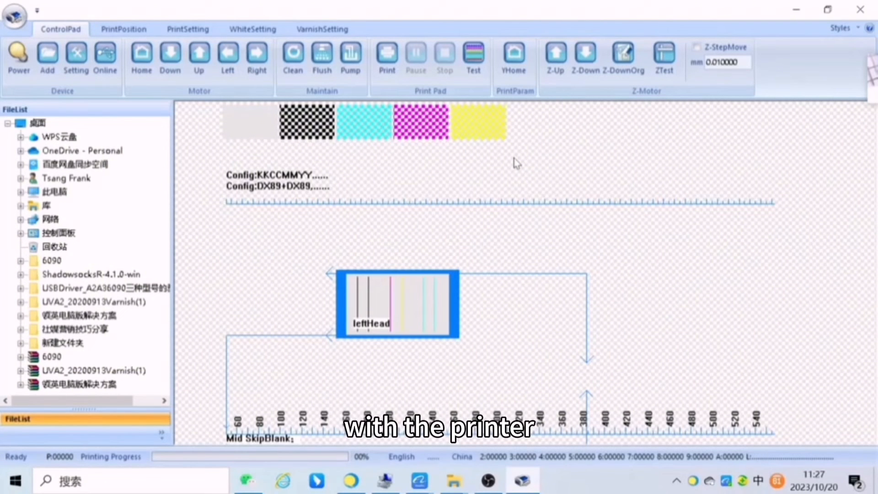
pyautogui.moveTo(325, 100)
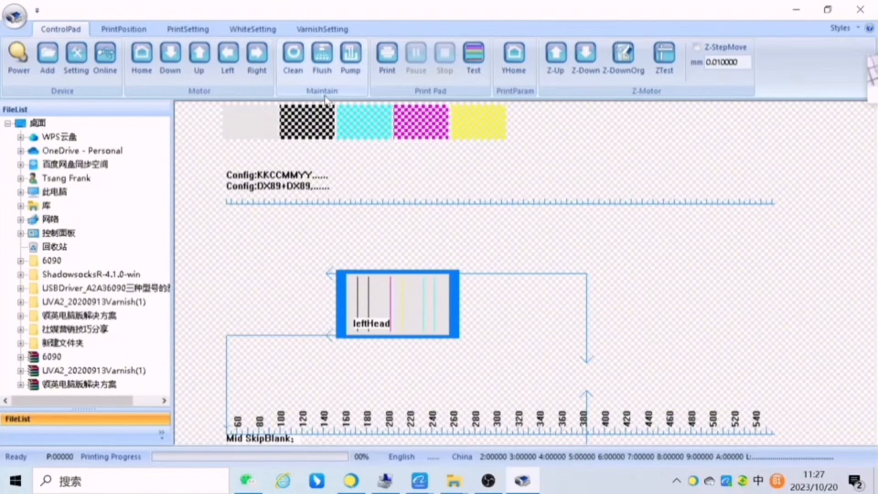
pyautogui.moveTo(227, 58)
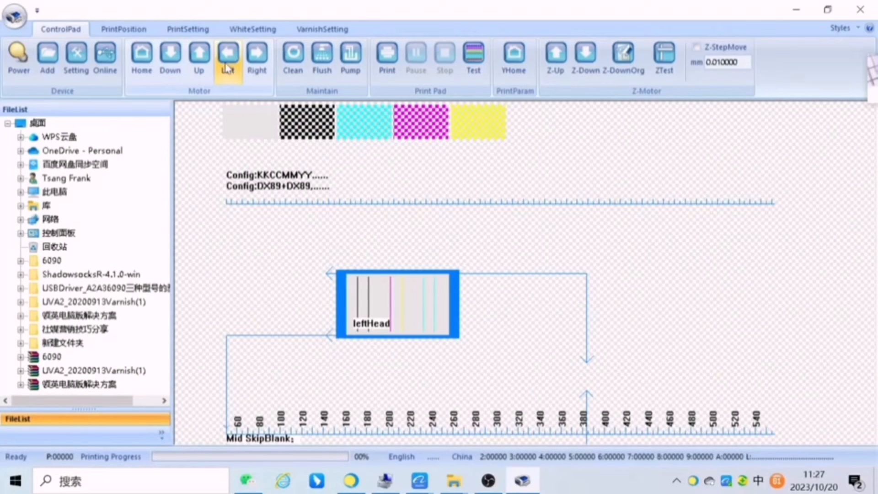
pyautogui.click(227, 56)
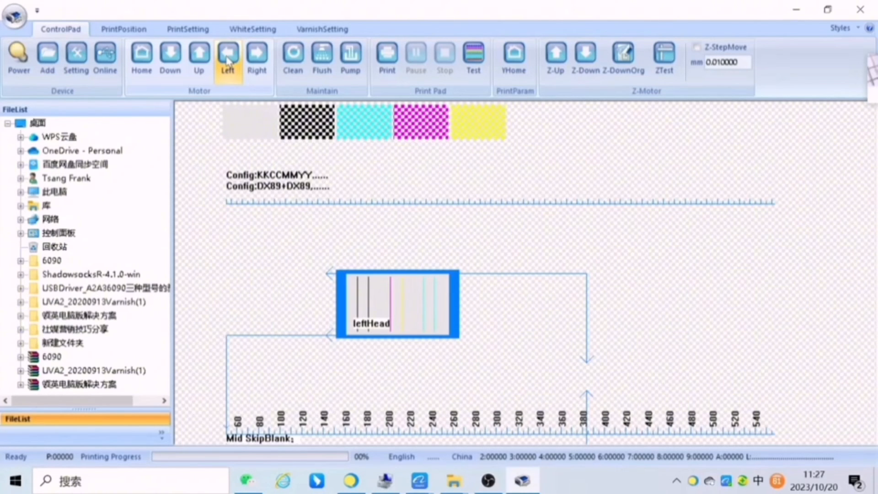
pyautogui.click(227, 55)
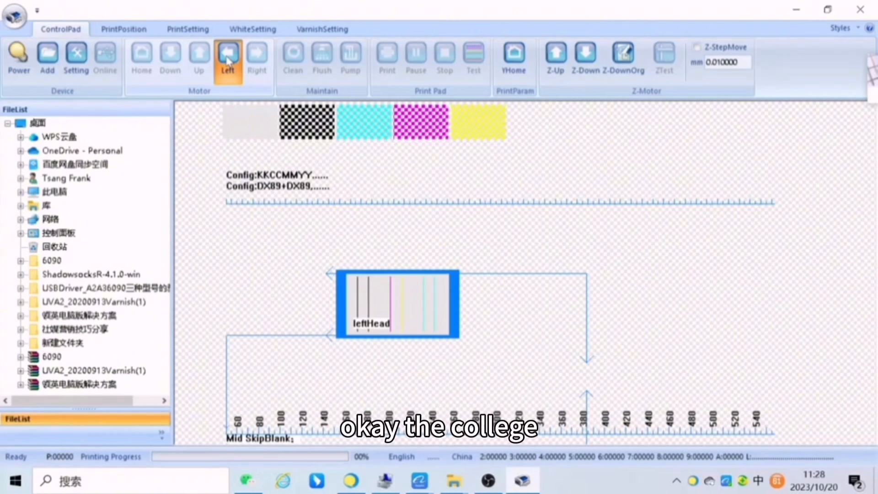
pyautogui.click(256, 59)
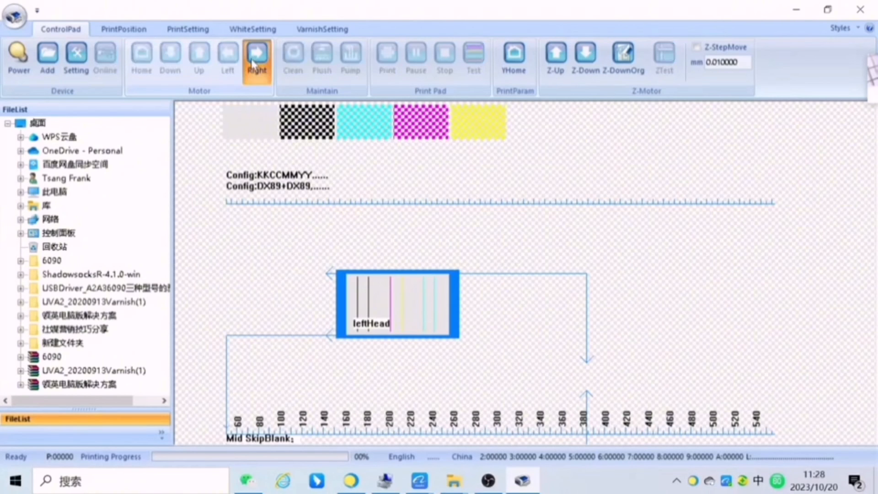
pyautogui.moveTo(231, 55)
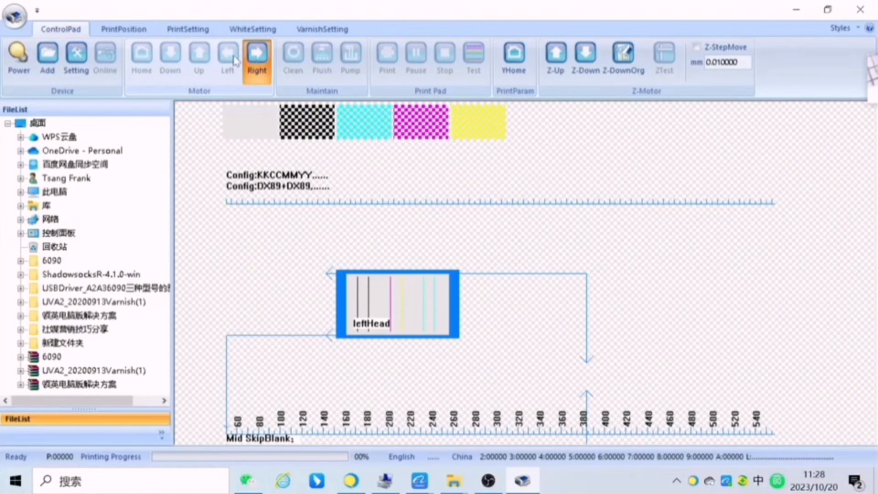
pyautogui.moveTo(178, 84)
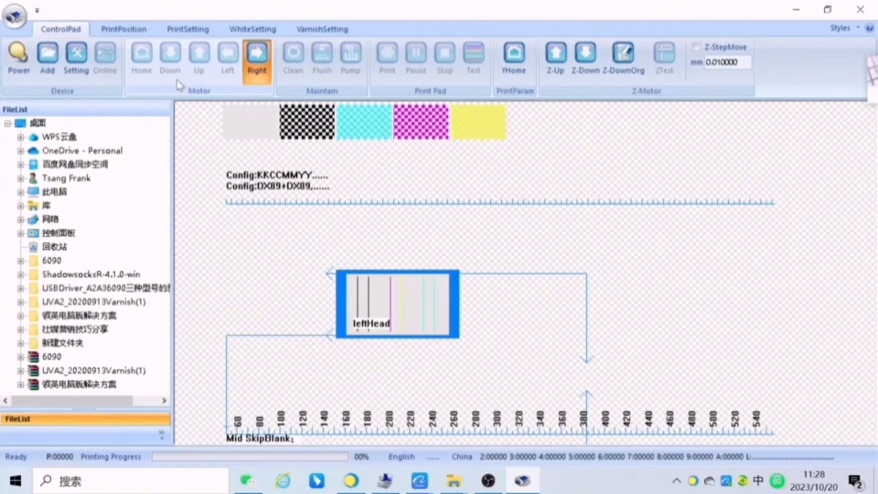